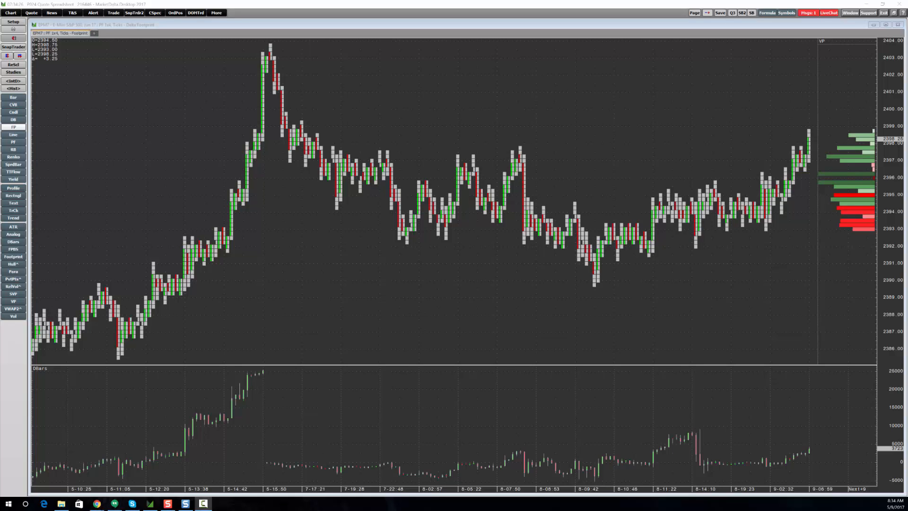
mouse_move(389, 472)
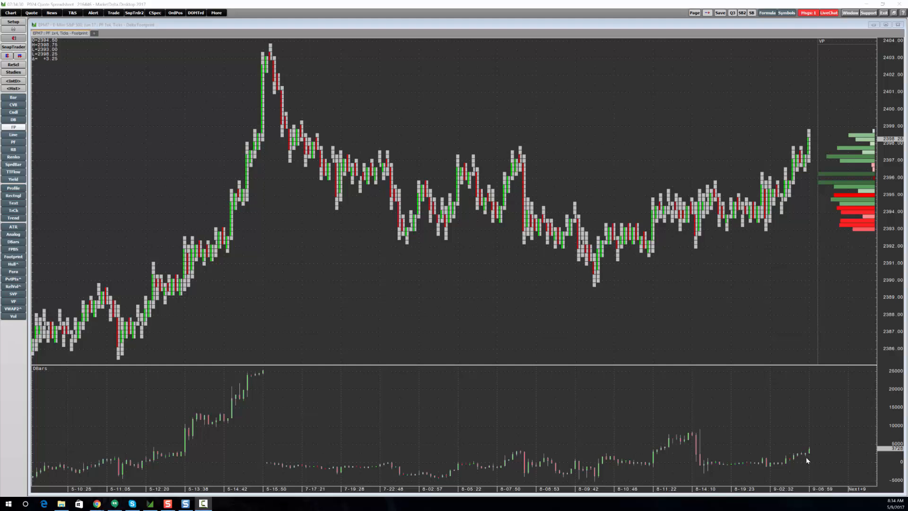
mouse_move(332, 461)
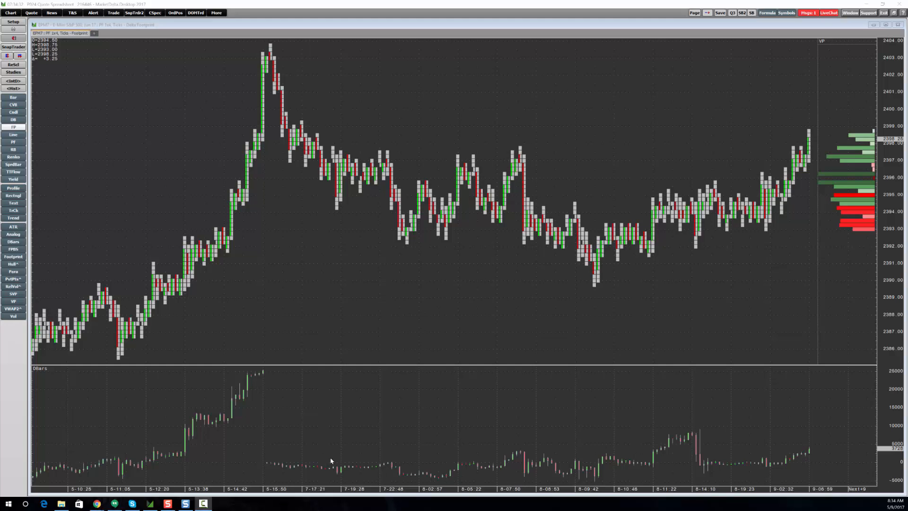
mouse_move(42, 376)
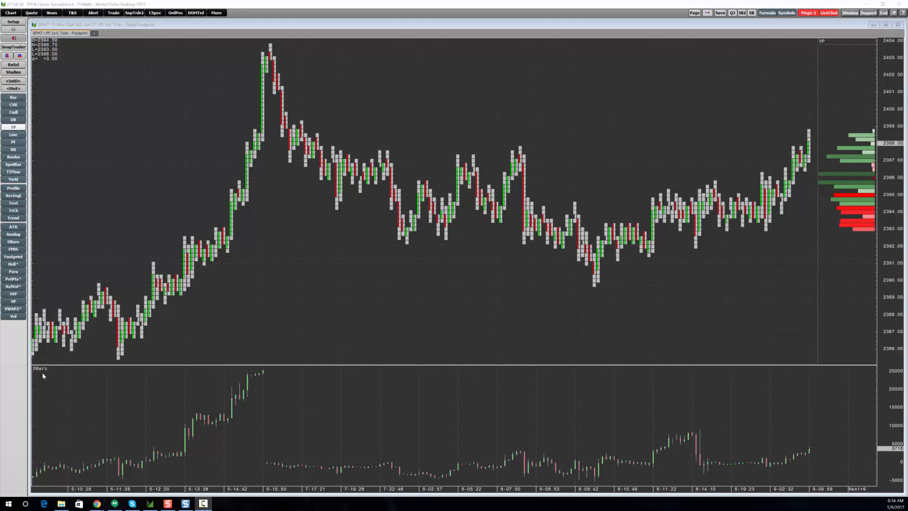
mouse_move(184, 421)
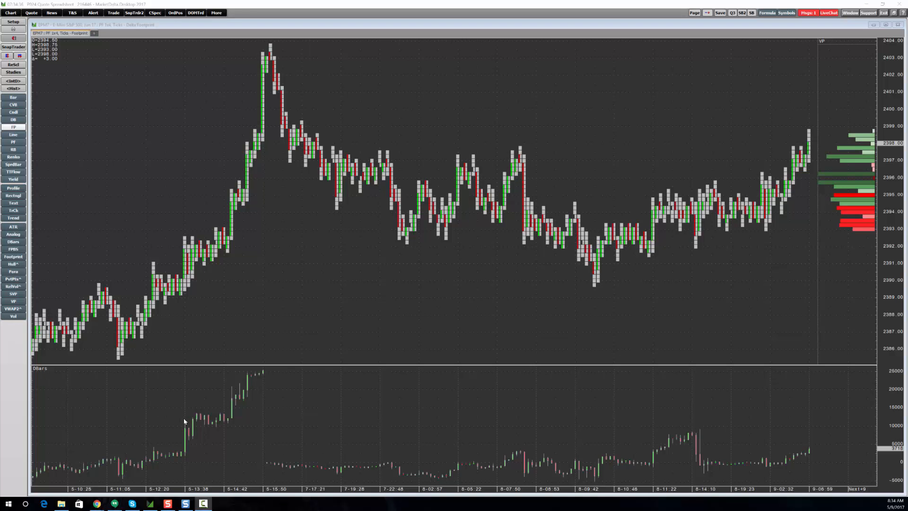
- Open the DBars study's parameter settings and close them without changes
right_click(184, 421)
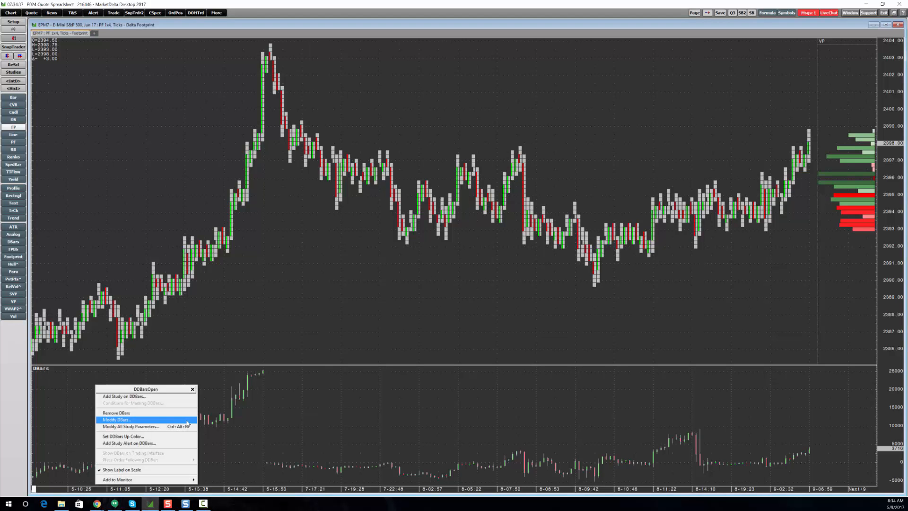
left_click(116, 420)
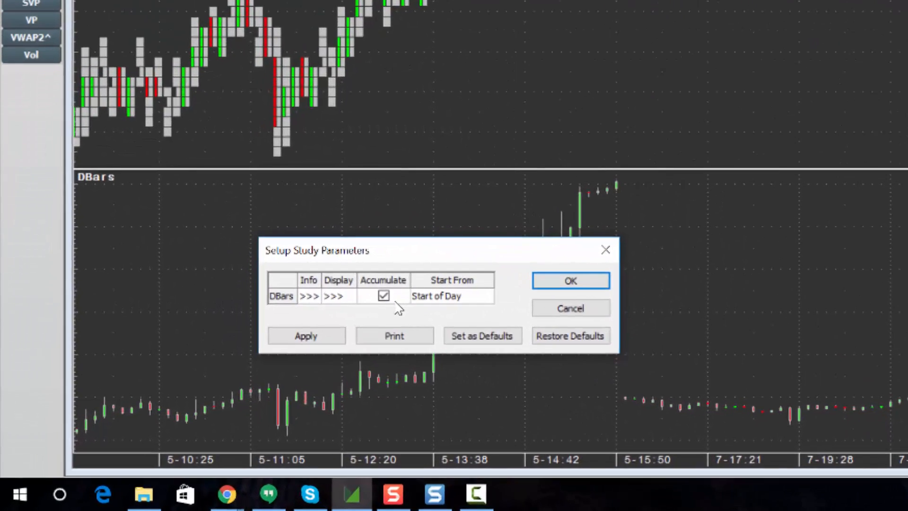
mouse_move(355, 319)
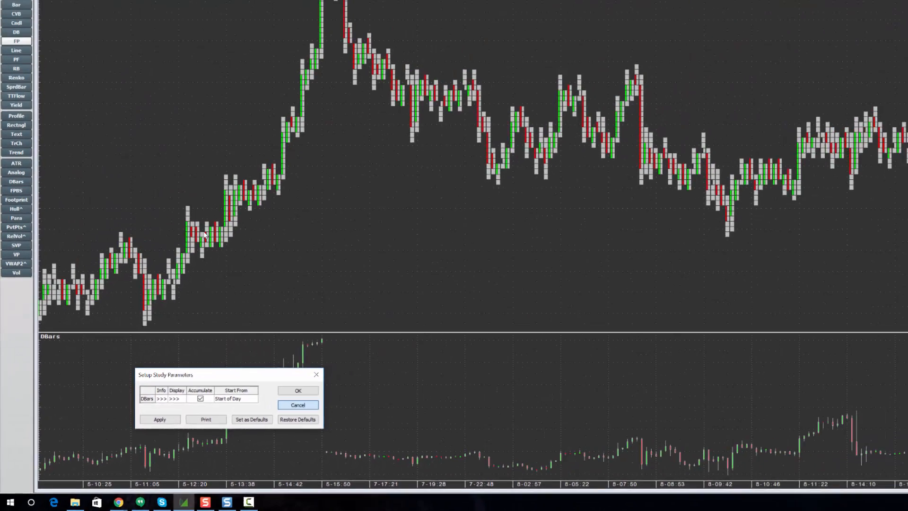
left_click(298, 404)
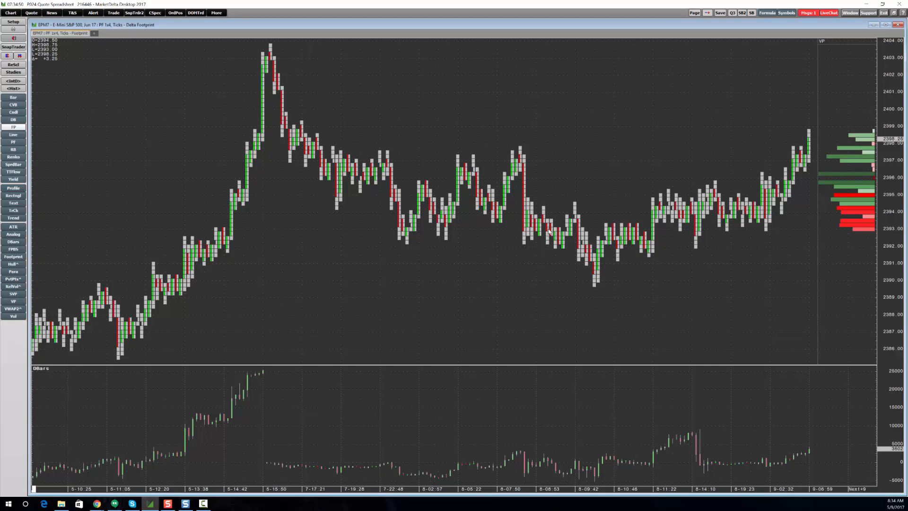
mouse_move(346, 208)
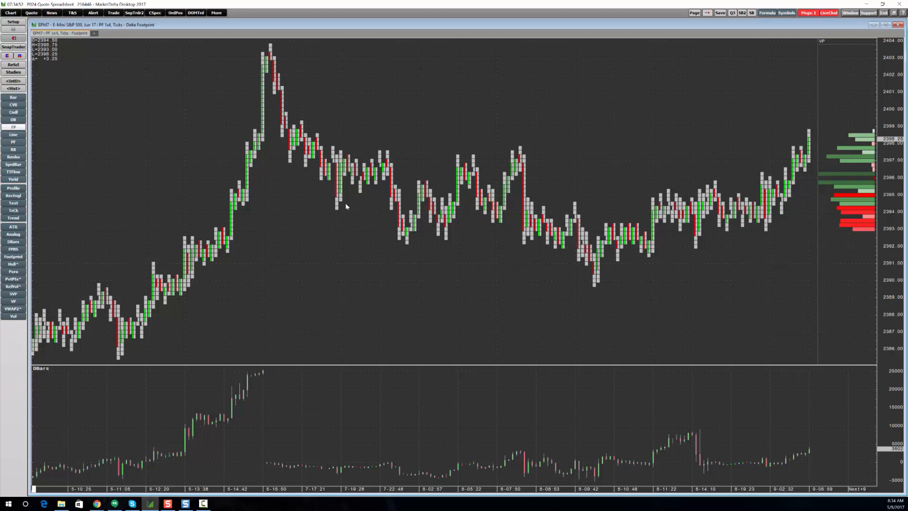
mouse_move(567, 267)
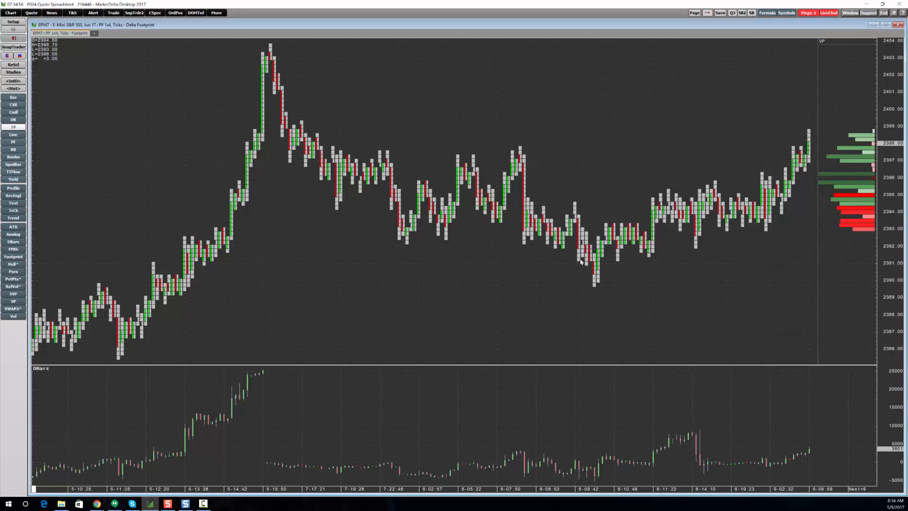
mouse_move(560, 277)
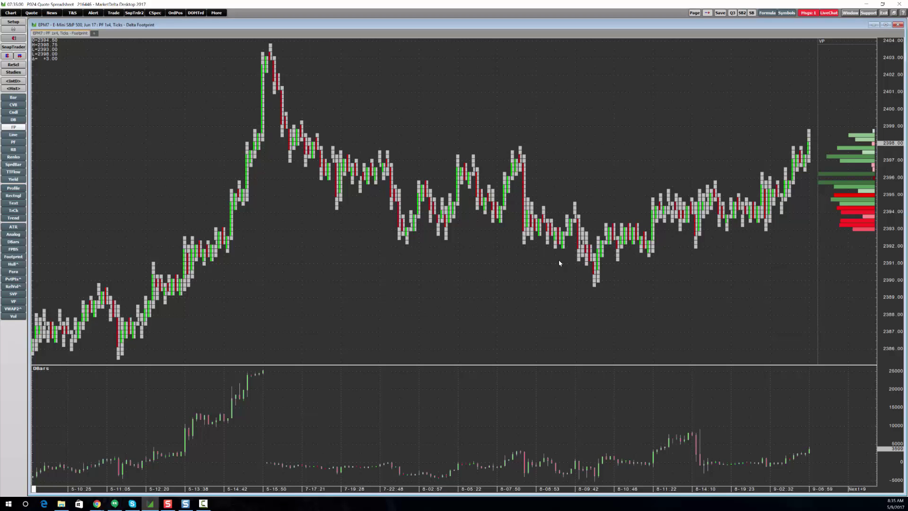
mouse_move(436, 210)
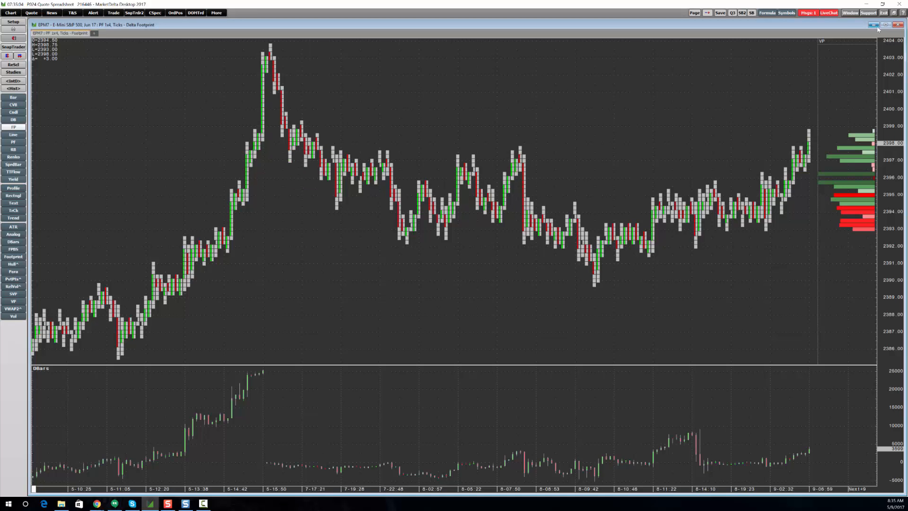
- Add a new Delta Footprint chart of EPM7 from the Chart menu
left_click(883, 25)
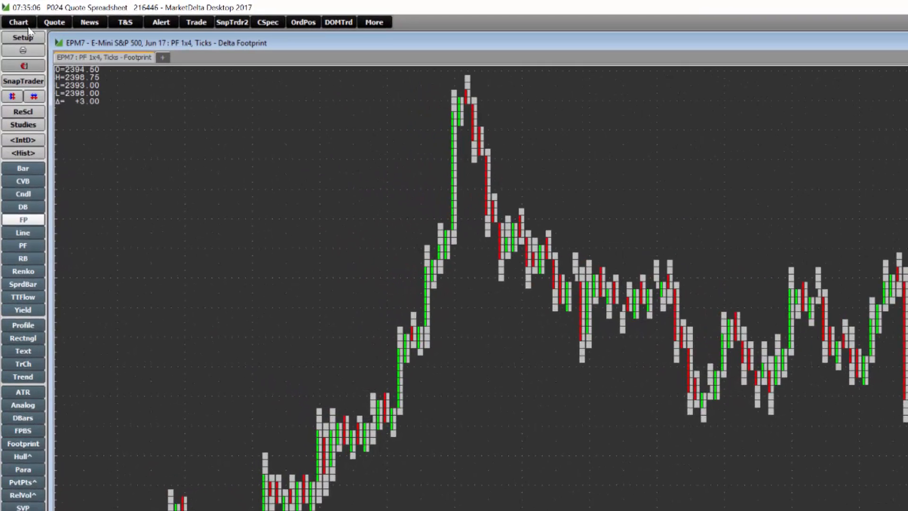
left_click(16, 23)
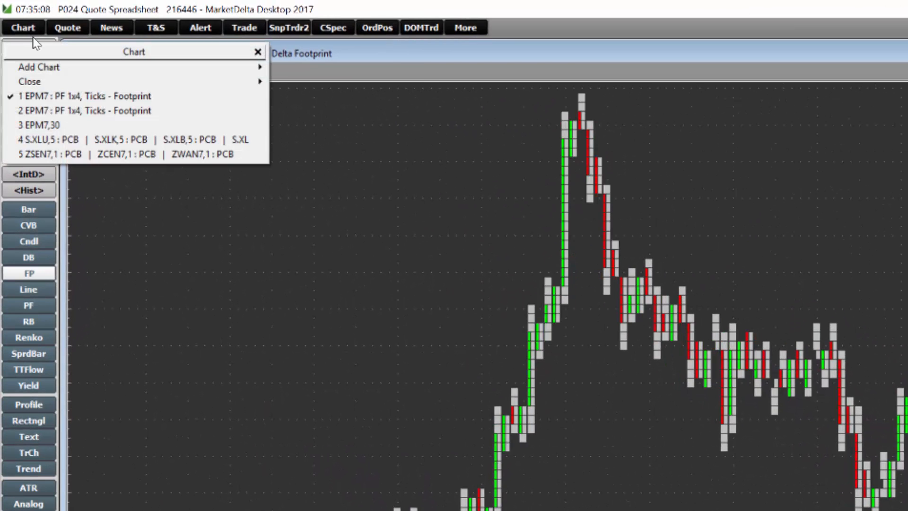
mouse_move(59, 69)
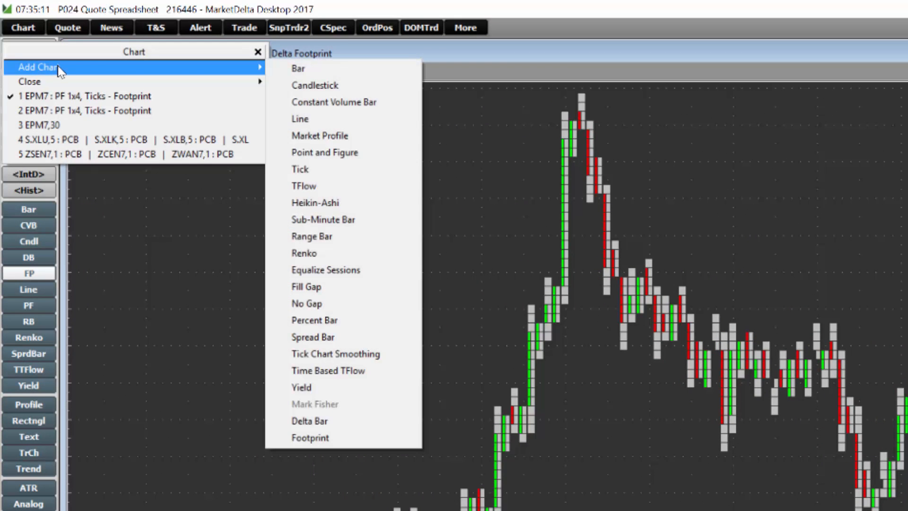
mouse_move(337, 434)
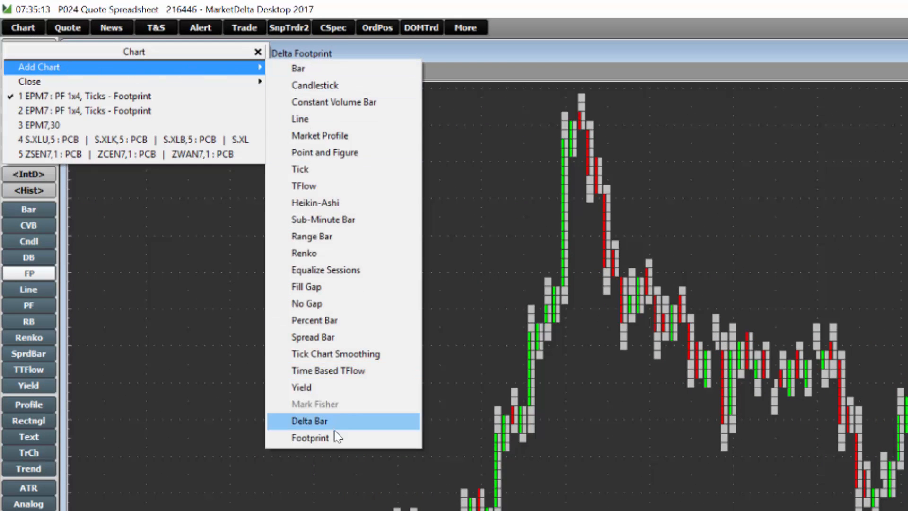
left_click(310, 437)
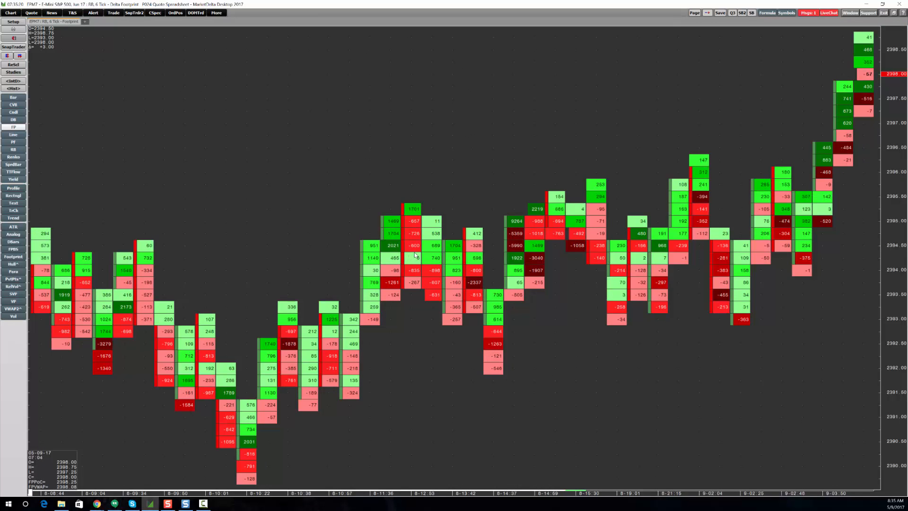
- Open the footprint study parameters and review the Style list (Delta, Bid x Ask, Volume, Profile, Imbalance)
right_click(414, 255)
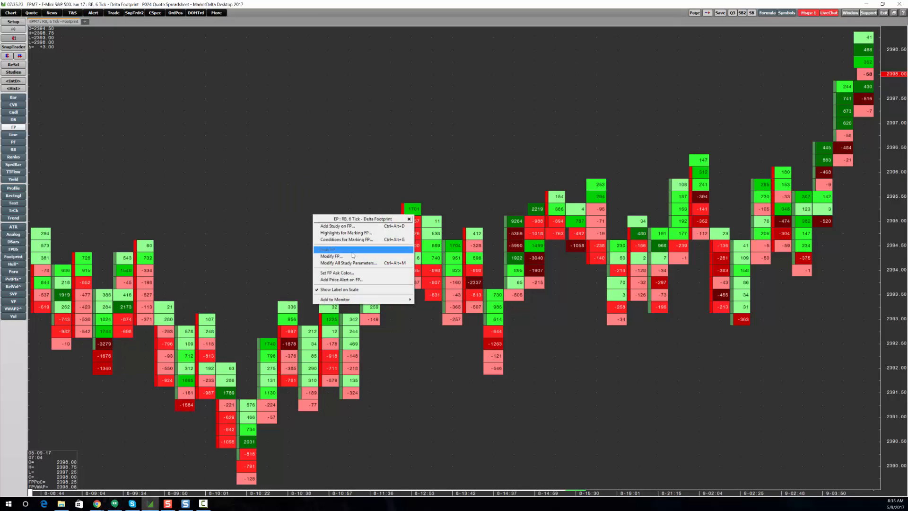
left_click(330, 249)
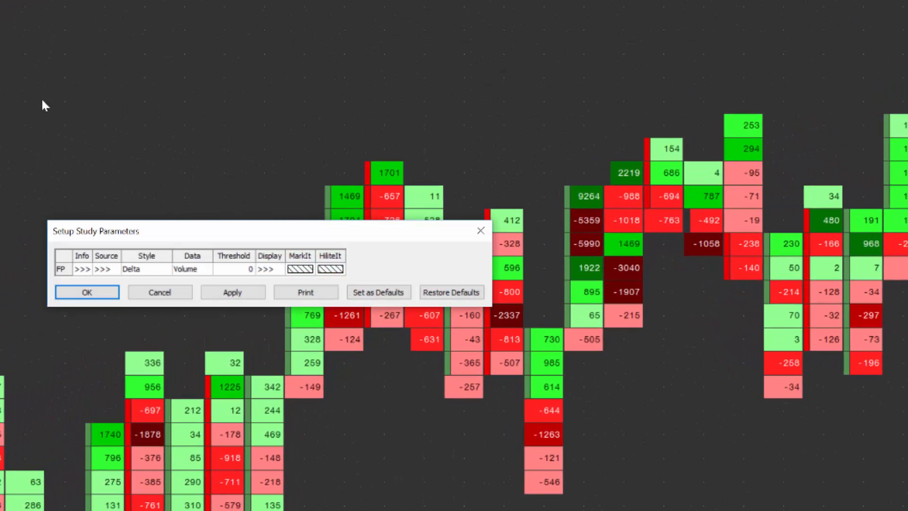
mouse_move(156, 272)
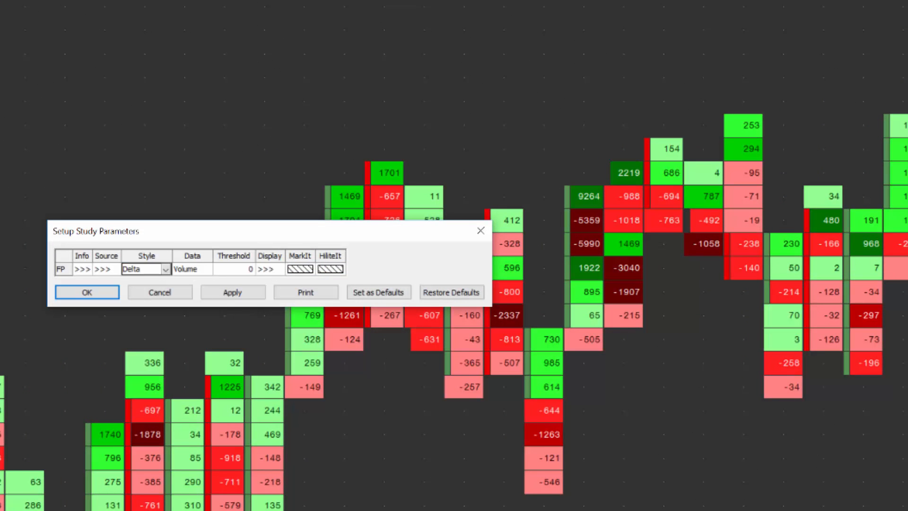
left_click(165, 269)
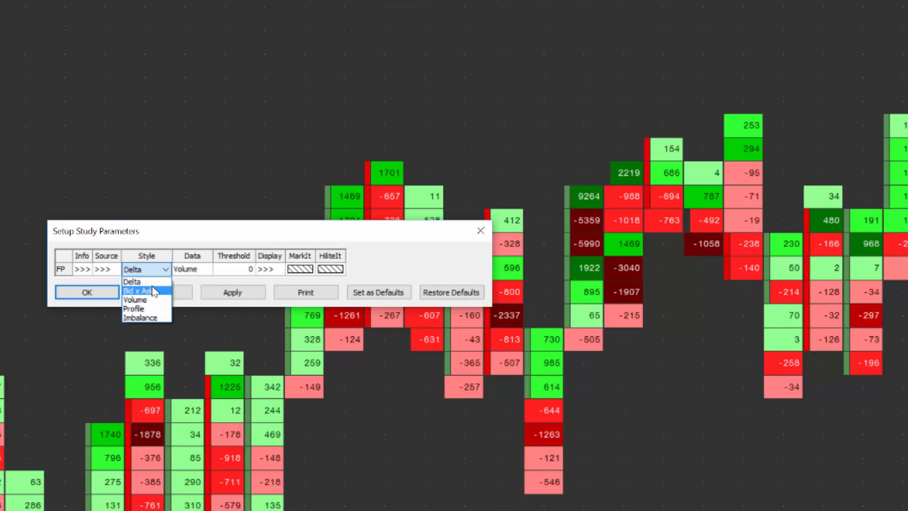
mouse_move(137, 299)
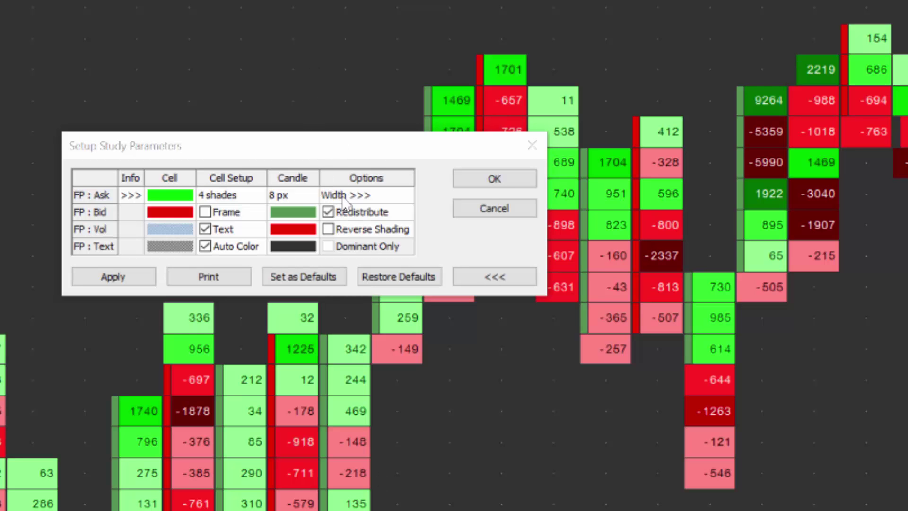
- Change the footprint cell Width Mode to Manual at 8 pixels
left_click(350, 195)
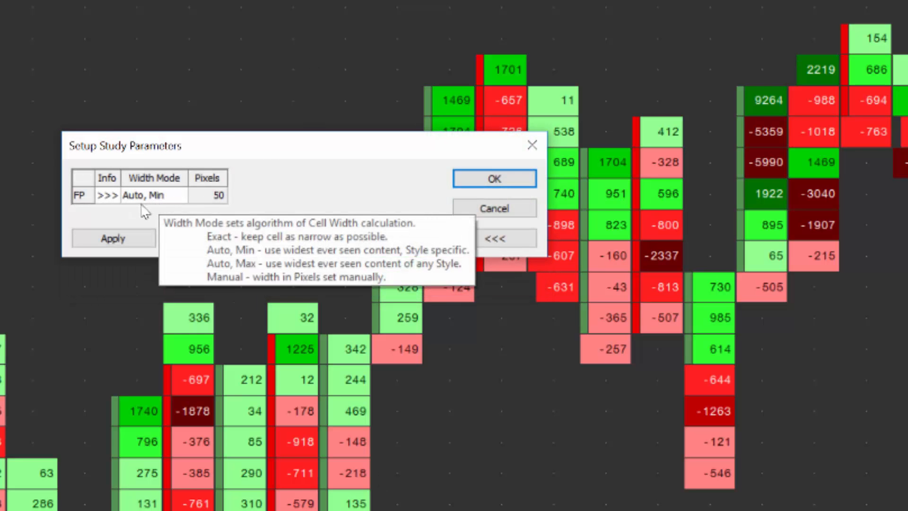
left_click(154, 195)
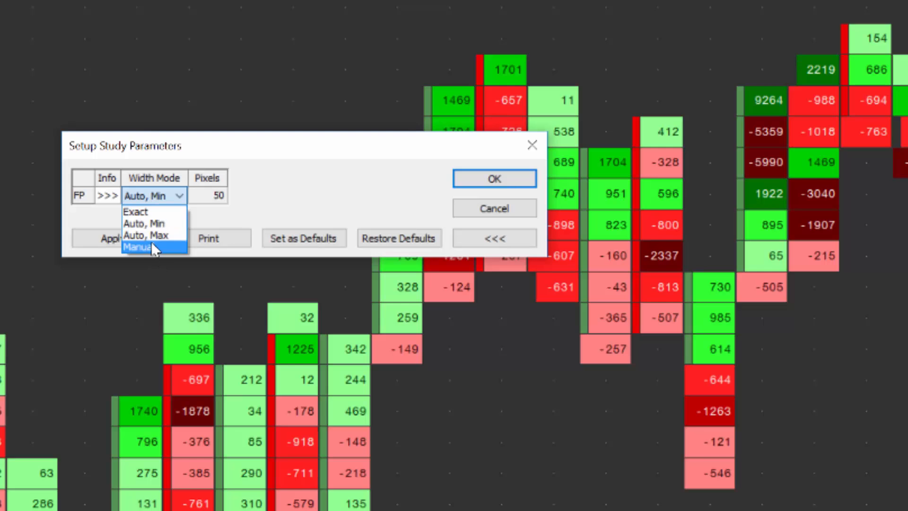
left_click(142, 248)
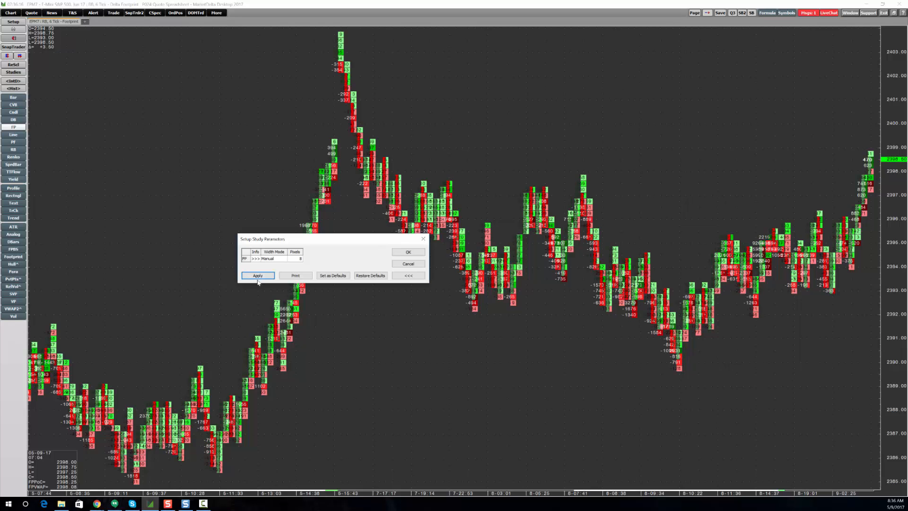
mouse_move(319, 307)
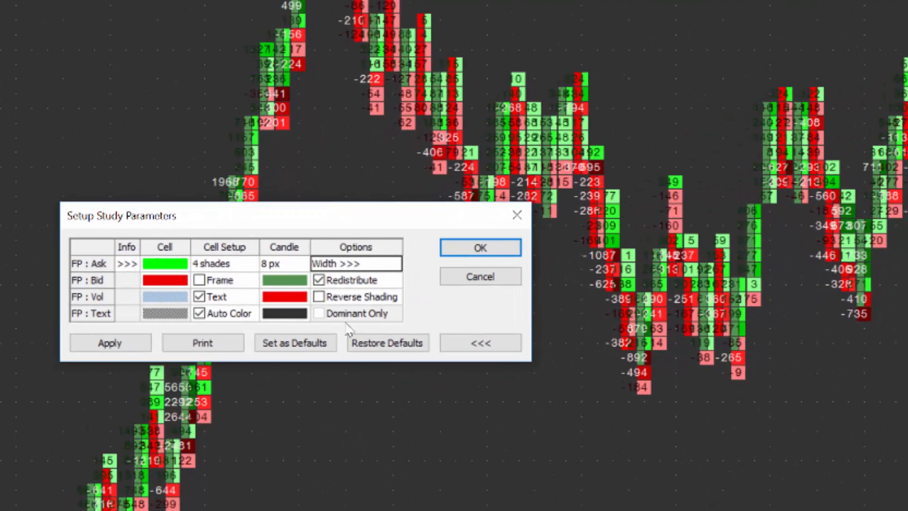
mouse_move(198, 297)
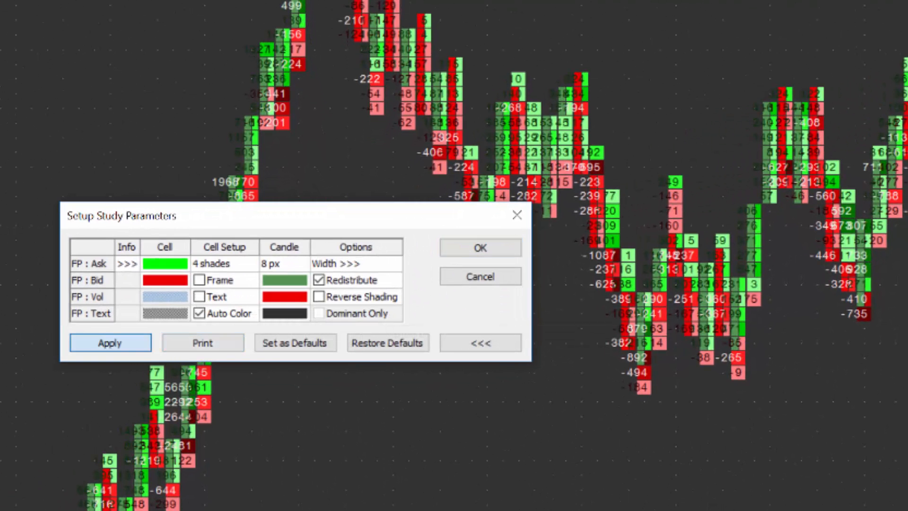
- Apply hidden cell text on the FP : Vol row and uncheck Auto Color
left_click(110, 342)
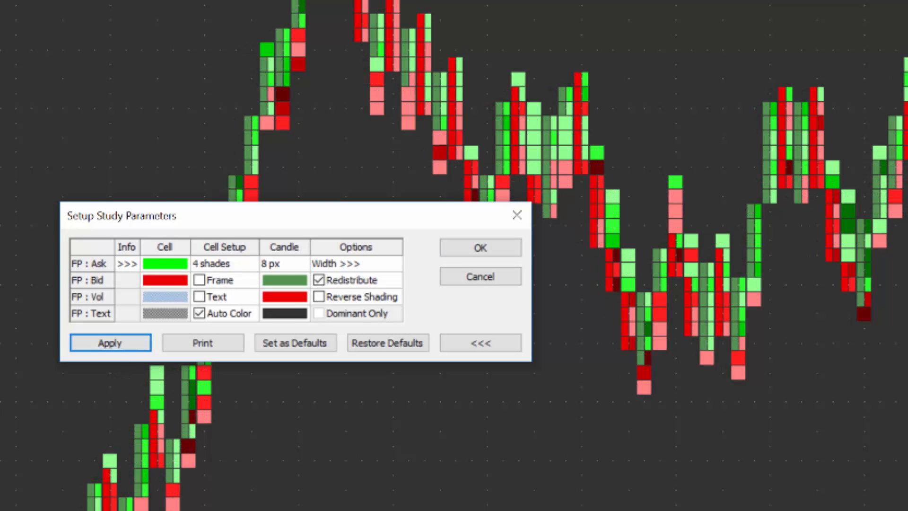
mouse_move(744, 346)
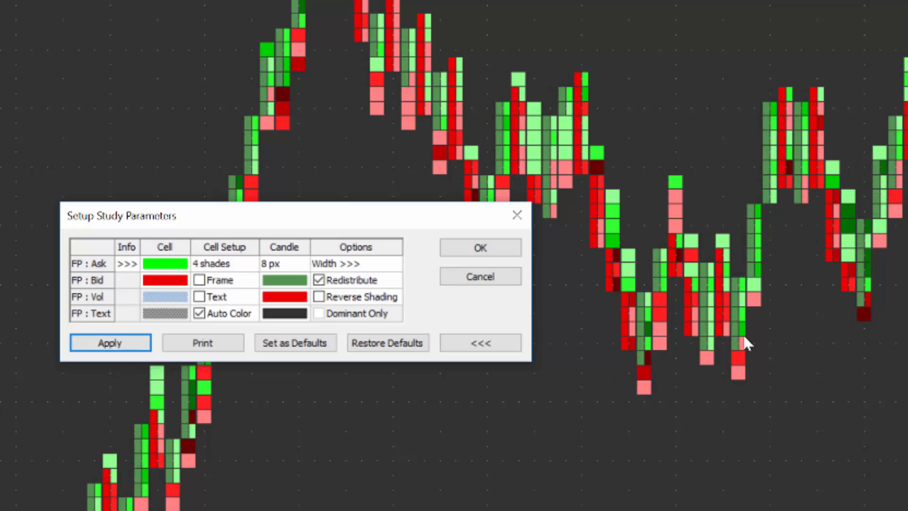
mouse_move(255, 327)
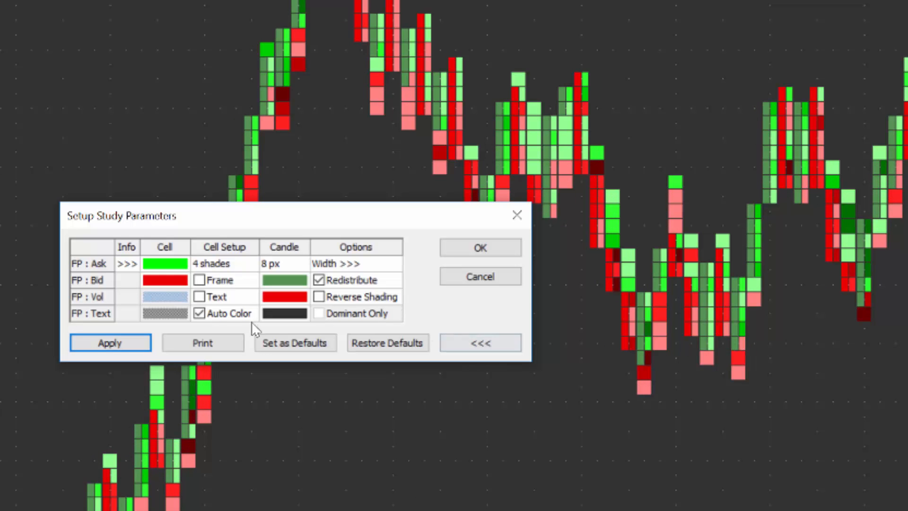
left_click(199, 313)
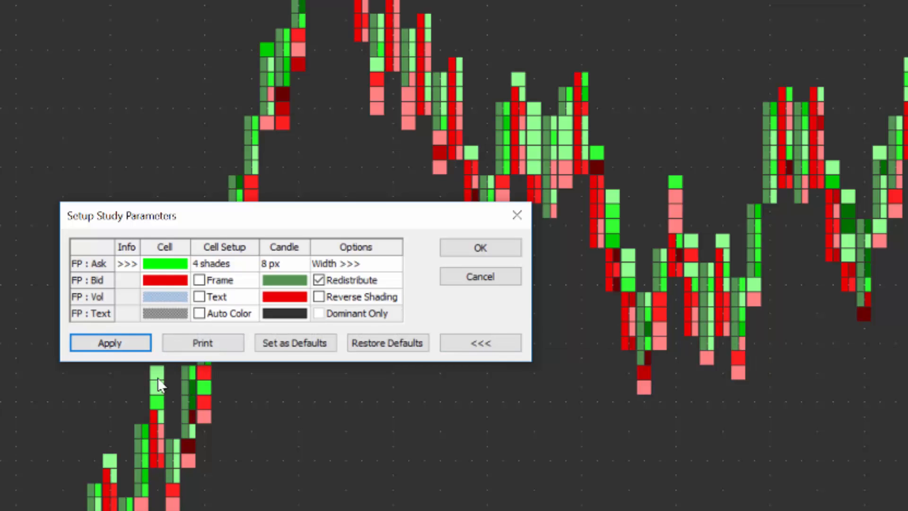
mouse_move(214, 266)
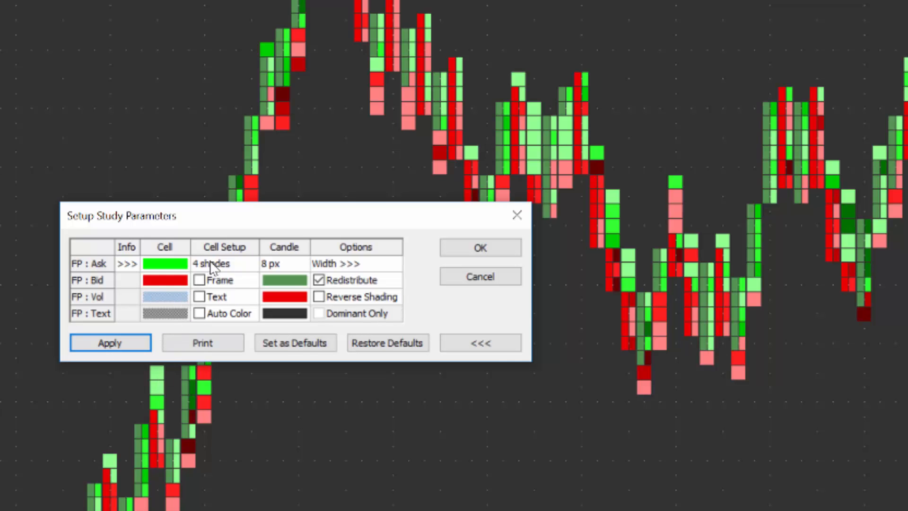
- Apply Fixed Color gray cells, set candles to 4 px, and confirm with OK
left_click(224, 264)
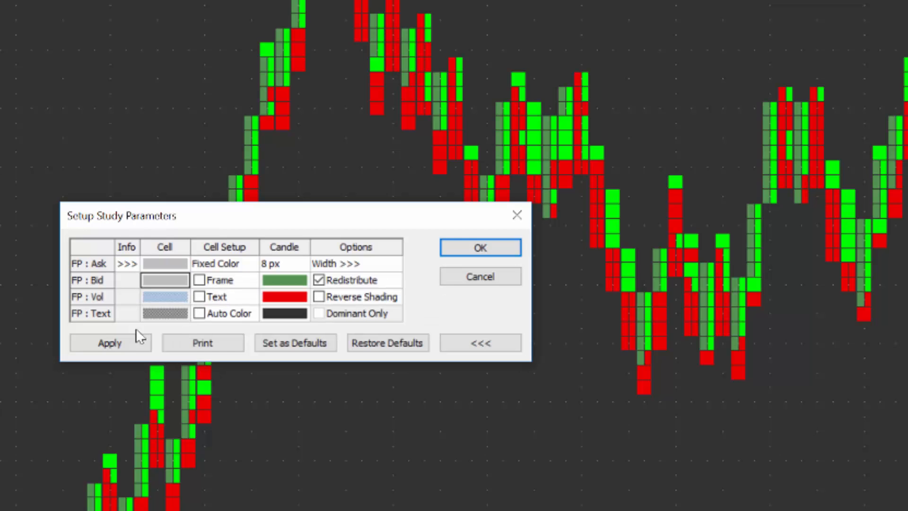
left_click(110, 342)
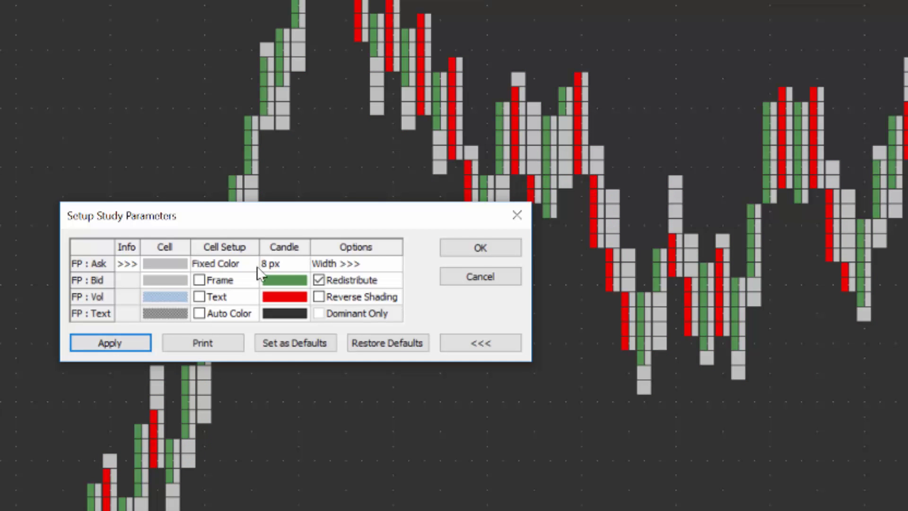
left_click(303, 263)
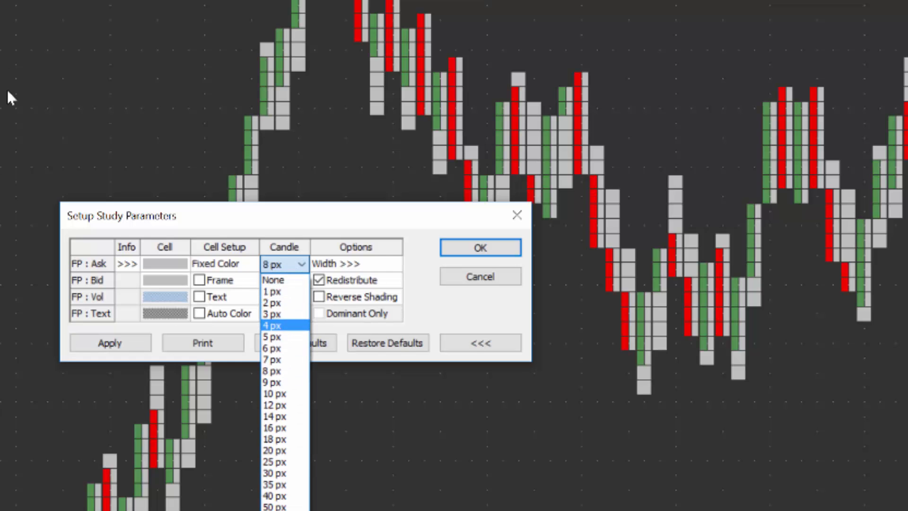
left_click(271, 325)
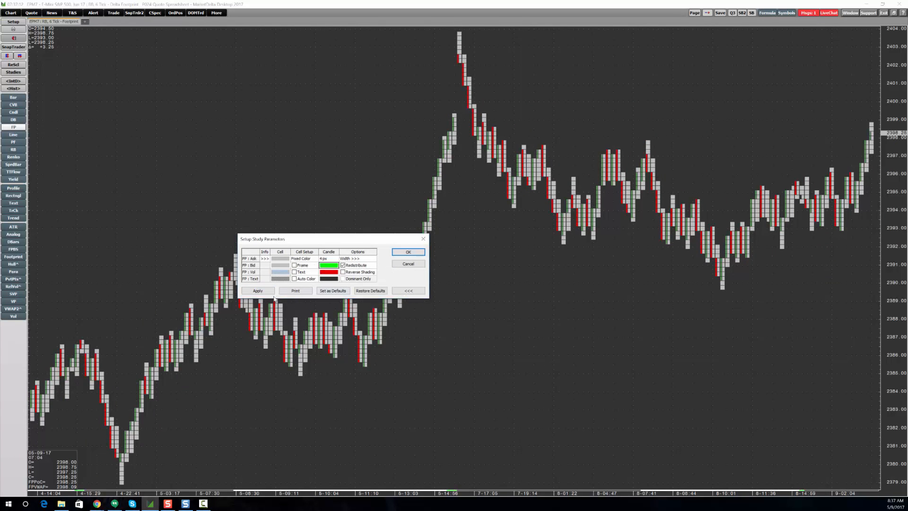
left_click(258, 291)
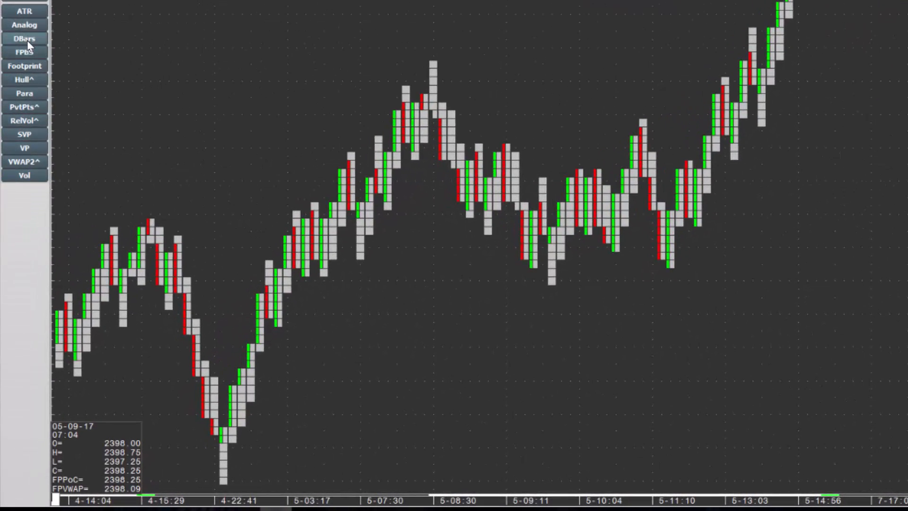
- Add the DBars pane and confirm Accumulate from Start of Day in its settings
left_click(22, 37)
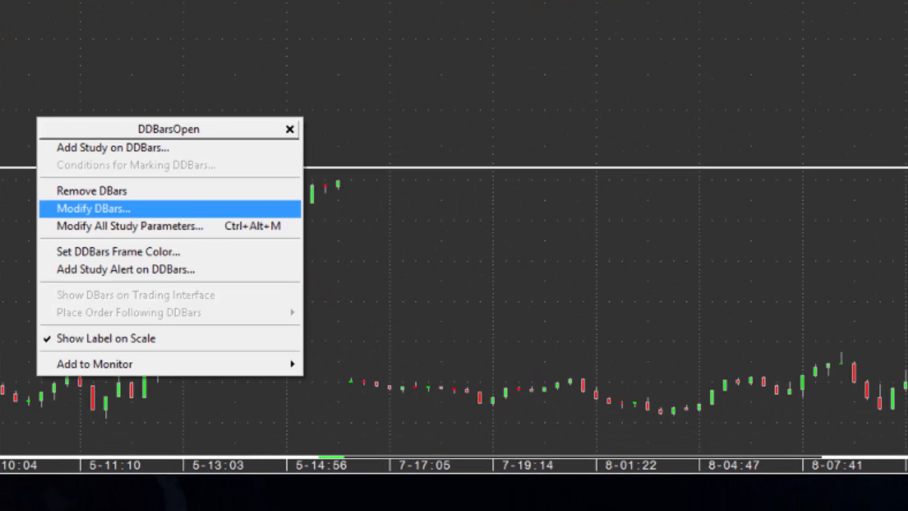
left_click(90, 208)
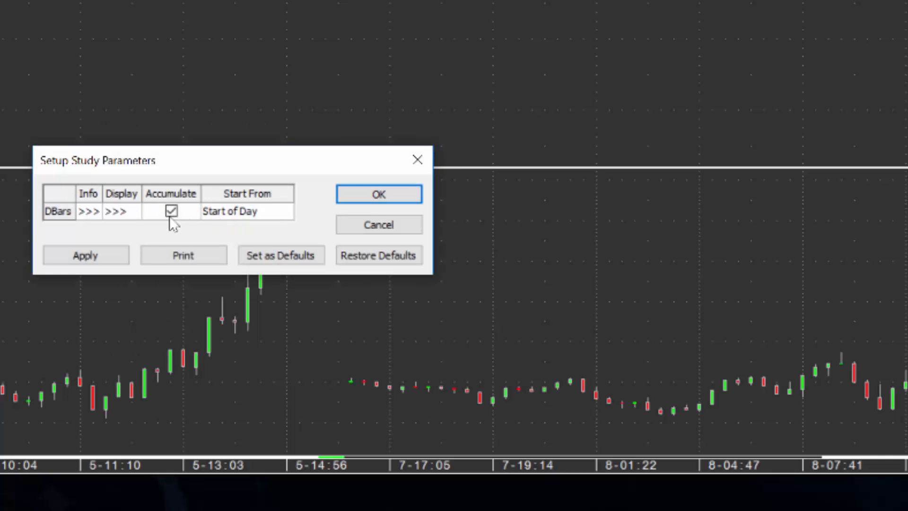
left_click(379, 194)
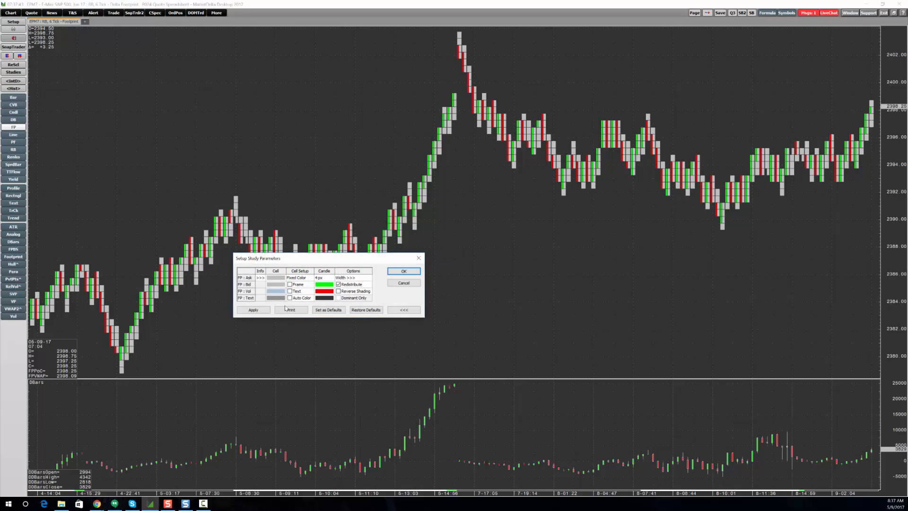
mouse_move(339, 284)
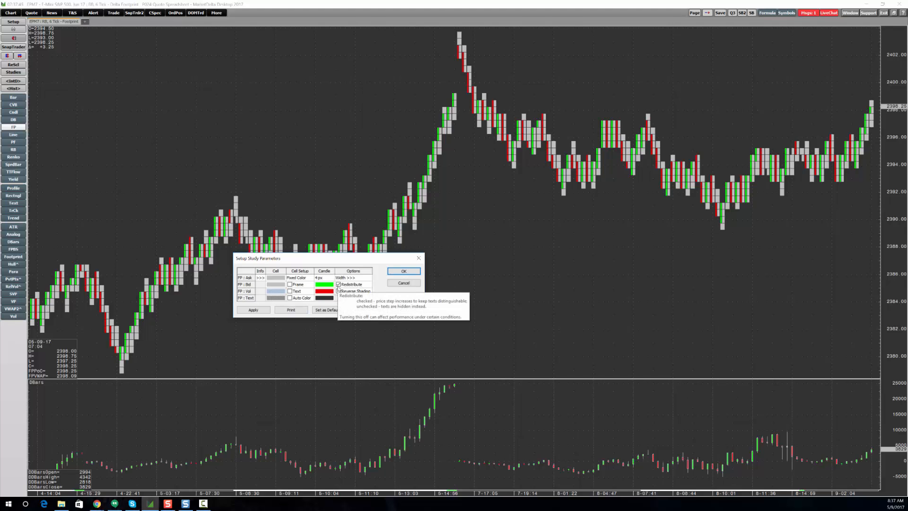